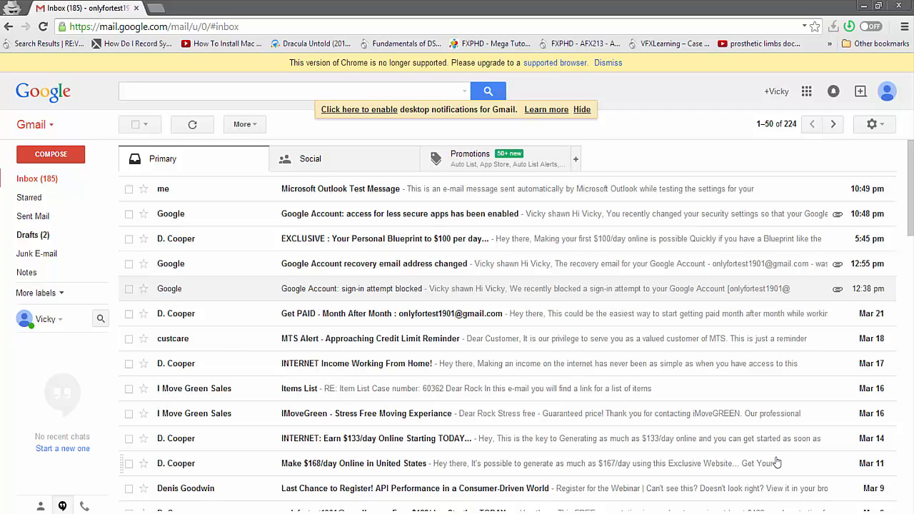
mouse_move(392, 397)
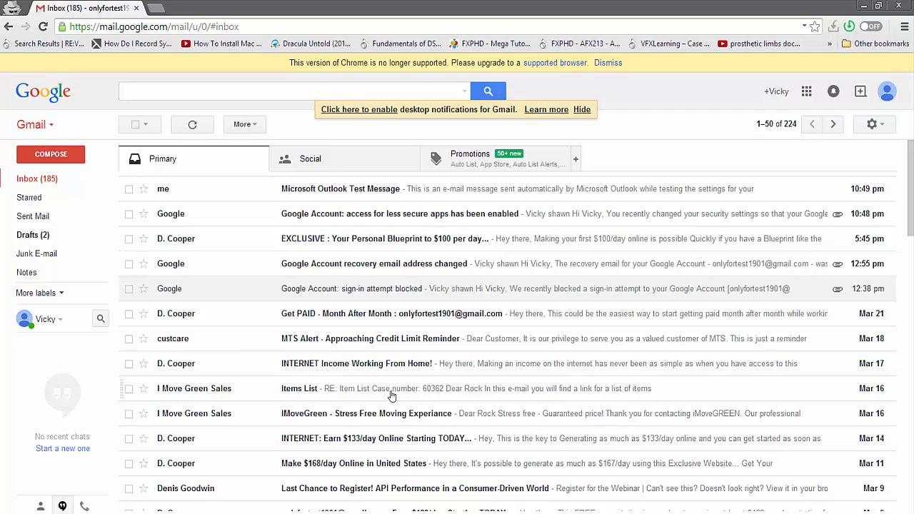
mouse_move(419, 378)
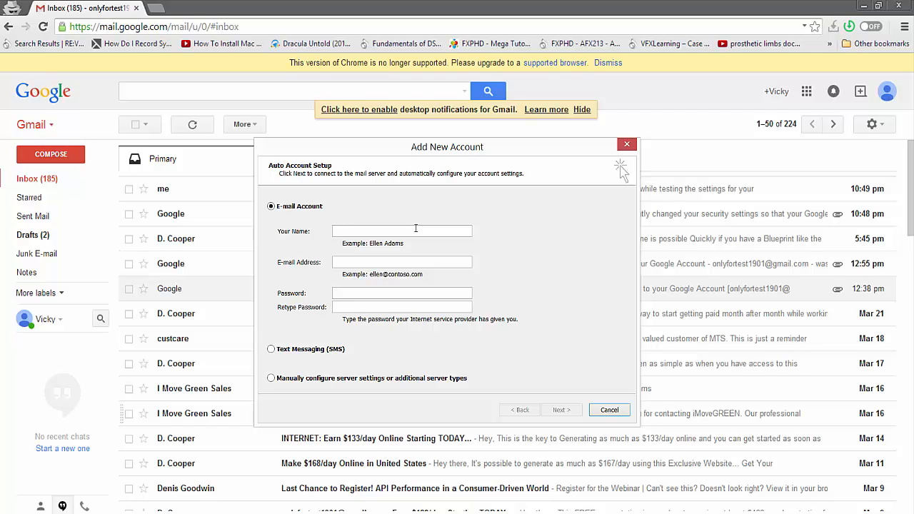
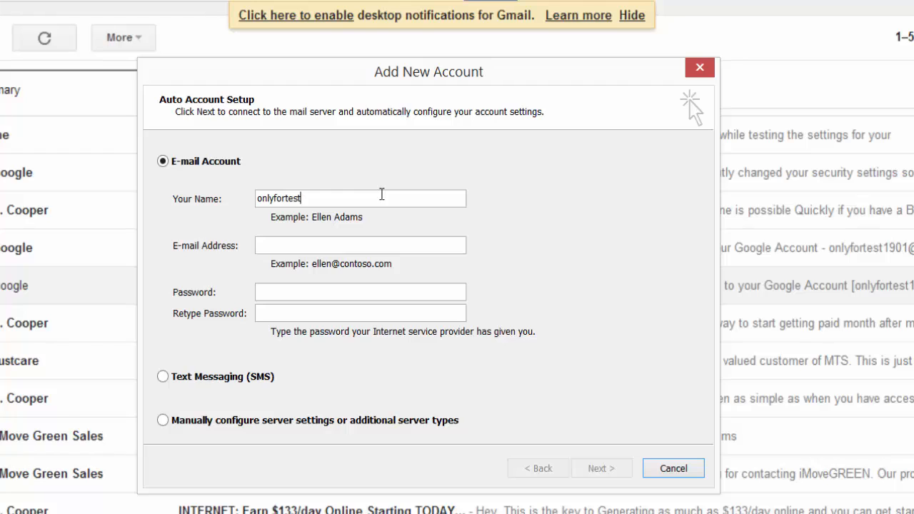
click(360, 245)
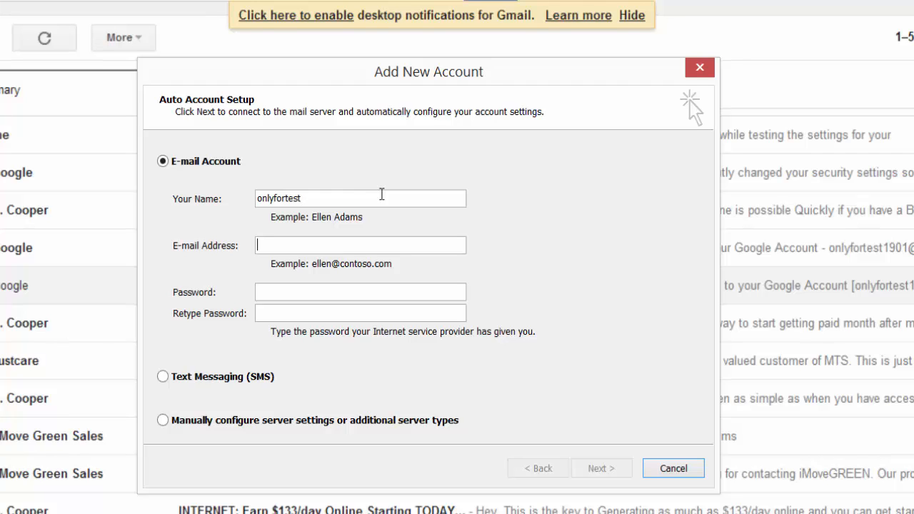
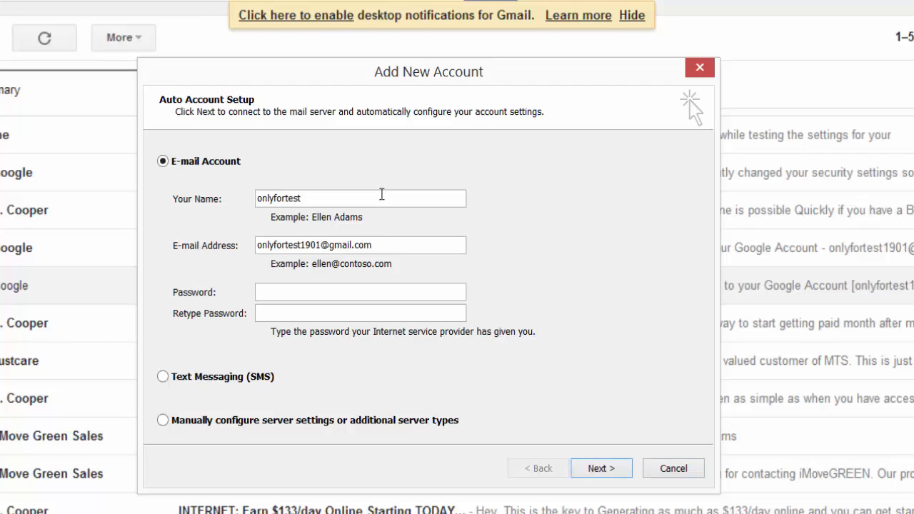
text(********)
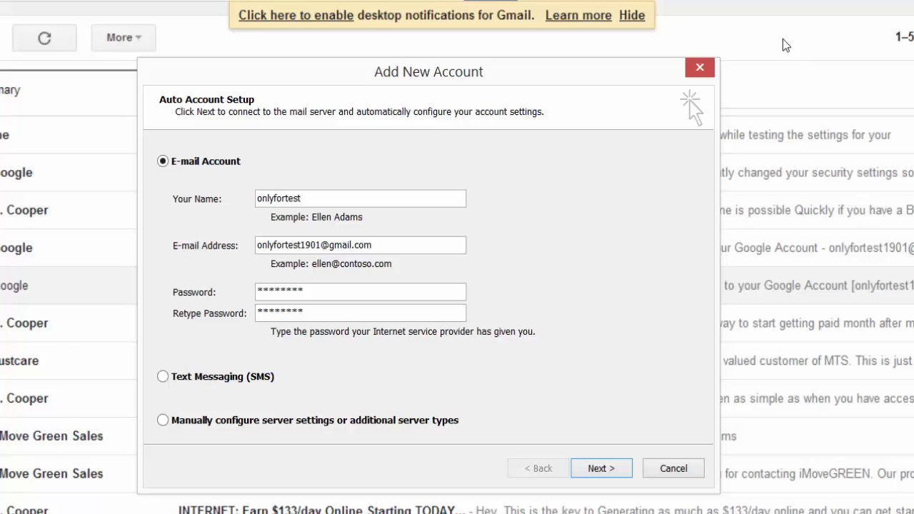
mouse_move(693, 128)
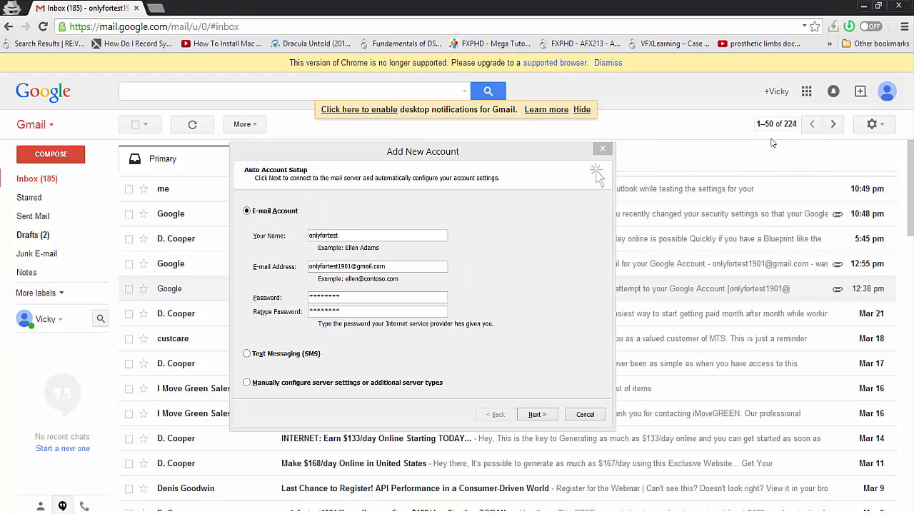
Open Gmail Settings on the Forwarding and POP/IMAP tab
click(872, 124)
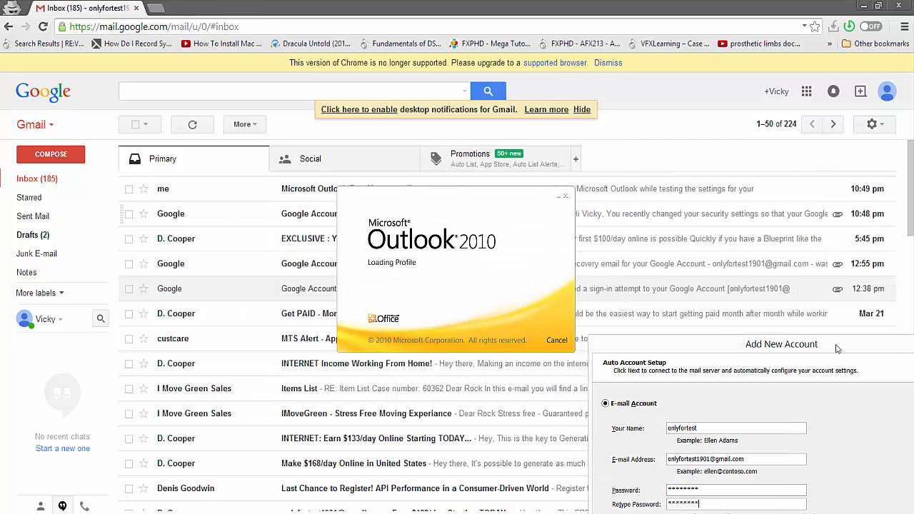
click(872, 124)
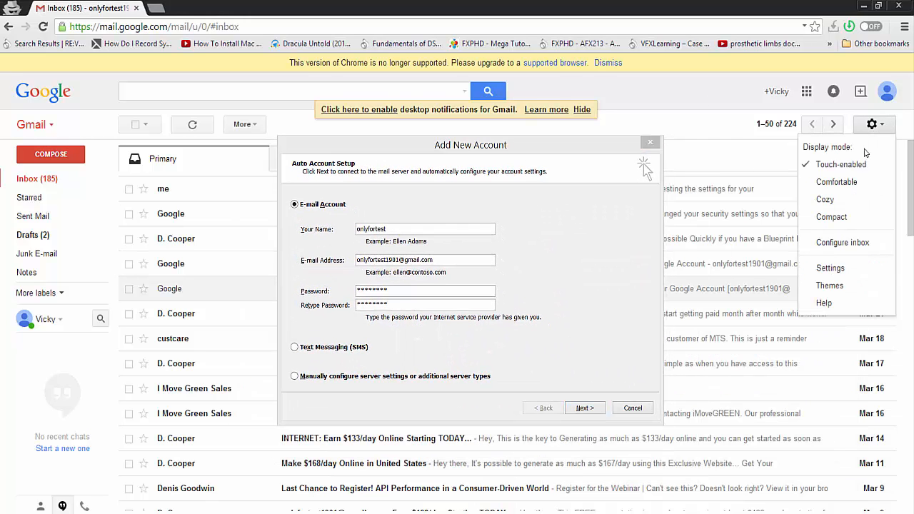
click(830, 268)
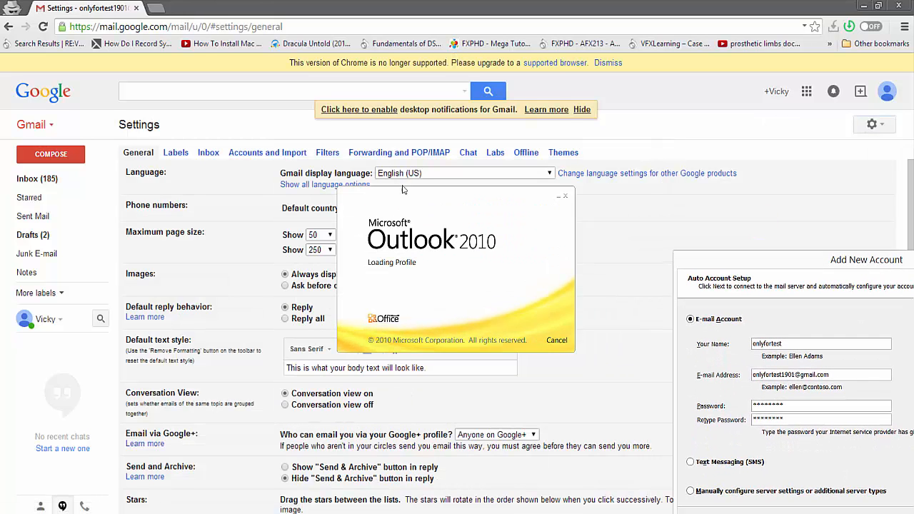
click(399, 152)
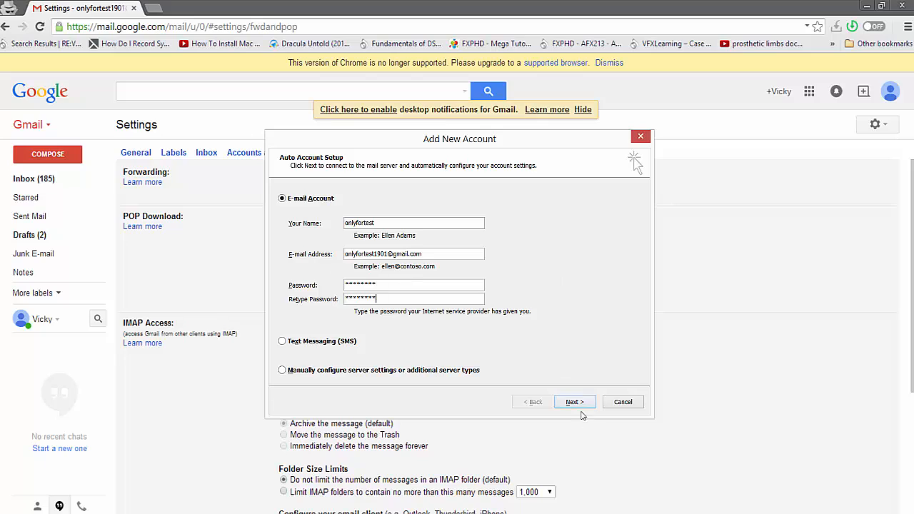
mouse_move(575, 401)
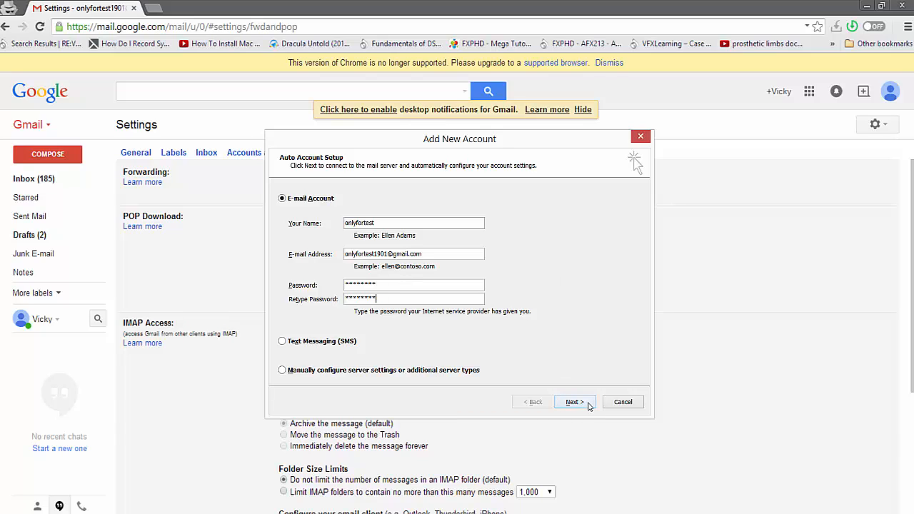
Run Outlook's auto account setup and accept trying an unencrypted connection
click(574, 402)
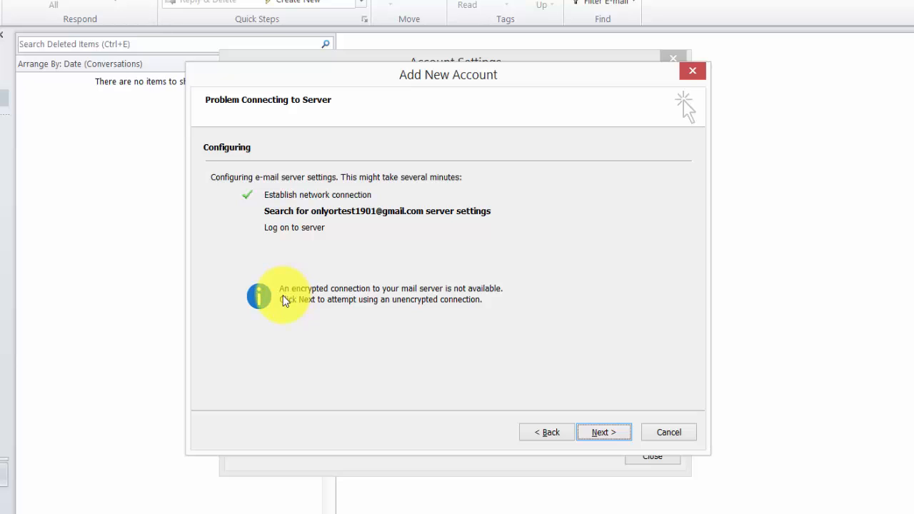
mouse_move(499, 302)
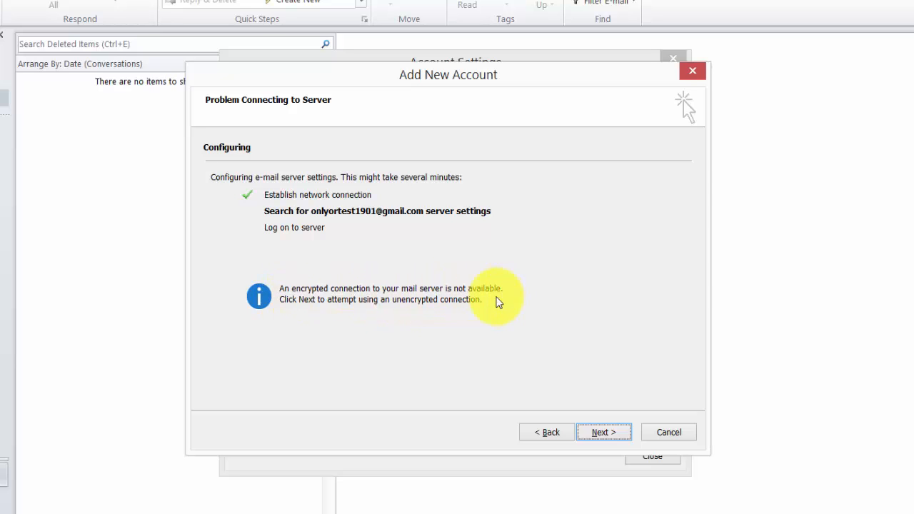
mouse_move(439, 305)
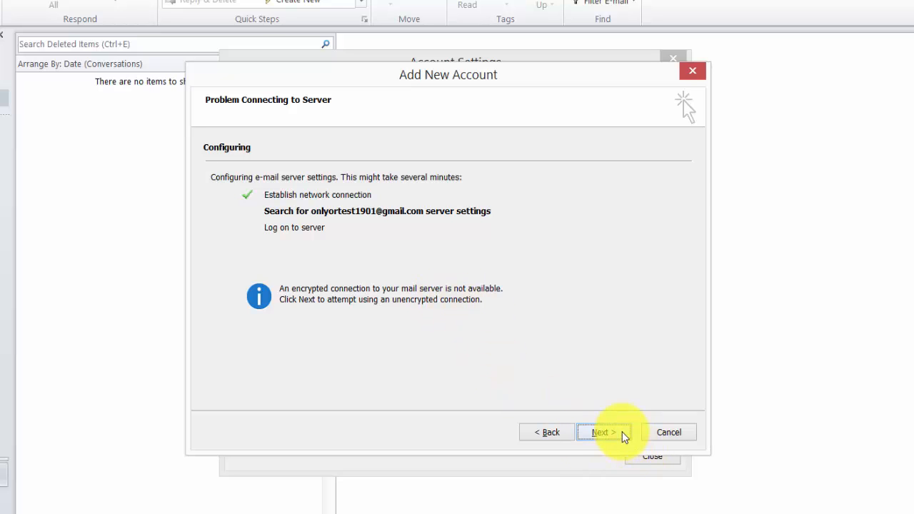
click(602, 433)
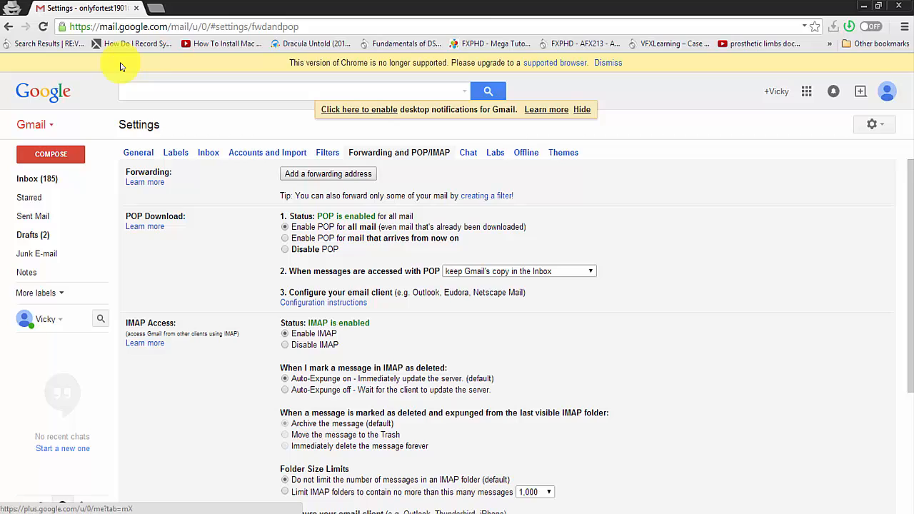
mouse_move(339, 232)
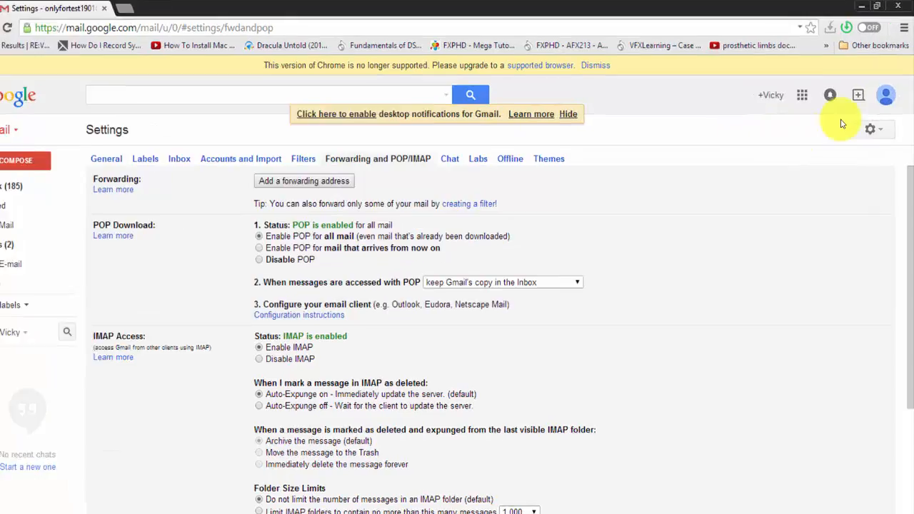
Open Google Account settings from the Gmail profile avatar
click(886, 94)
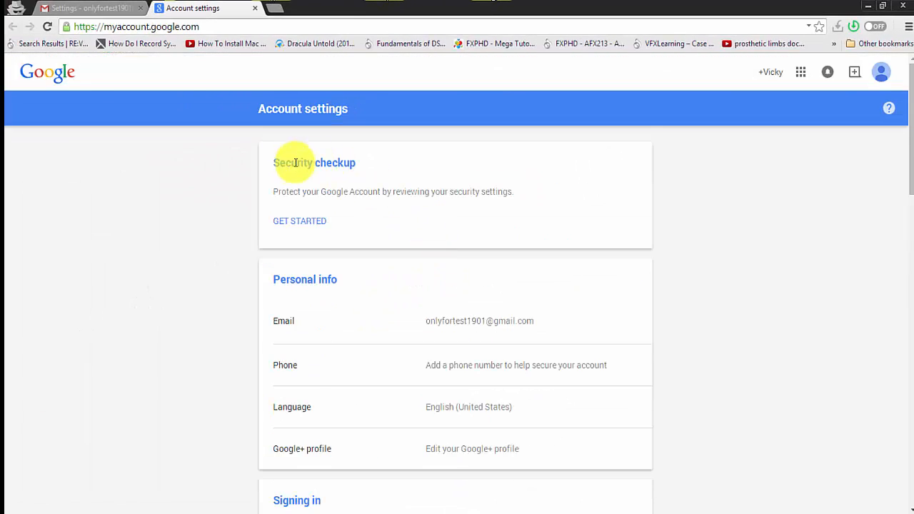
Turn on 'Access for less secure apps' in Google Account security settings
scroll(down, 3)
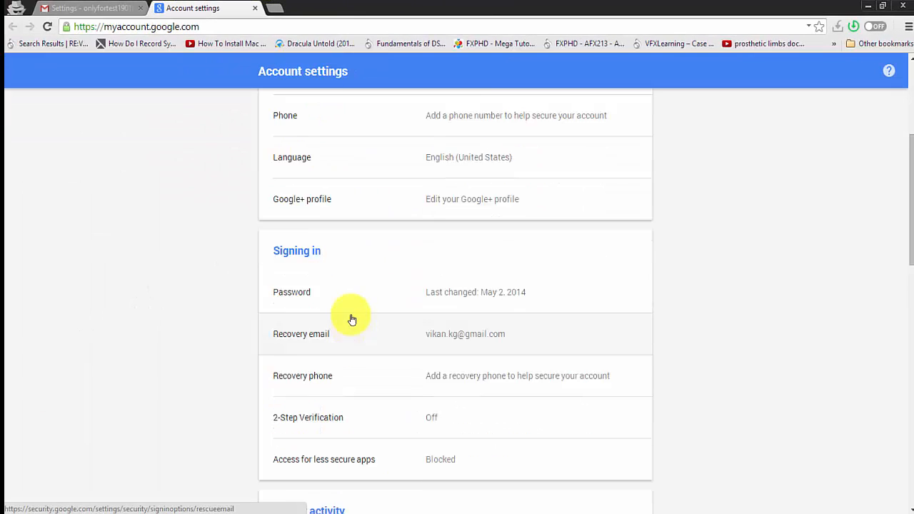
scroll(down, 3)
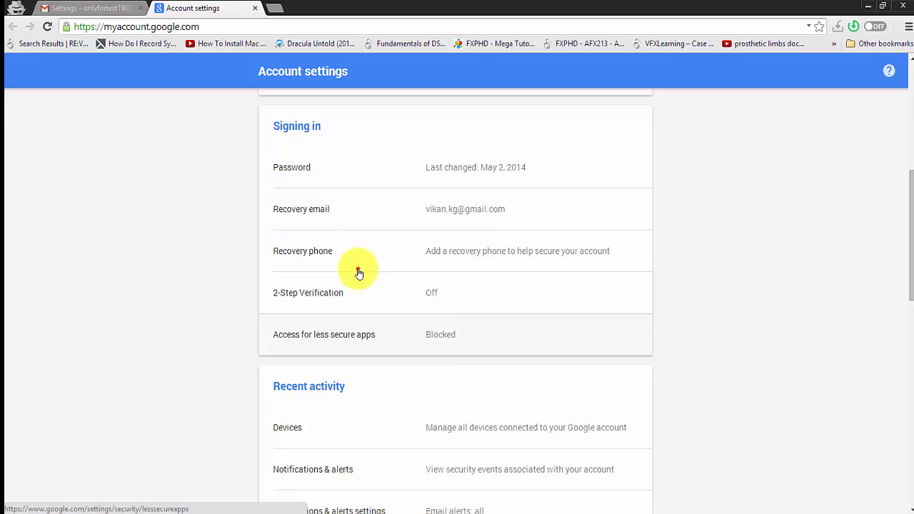
click(323, 334)
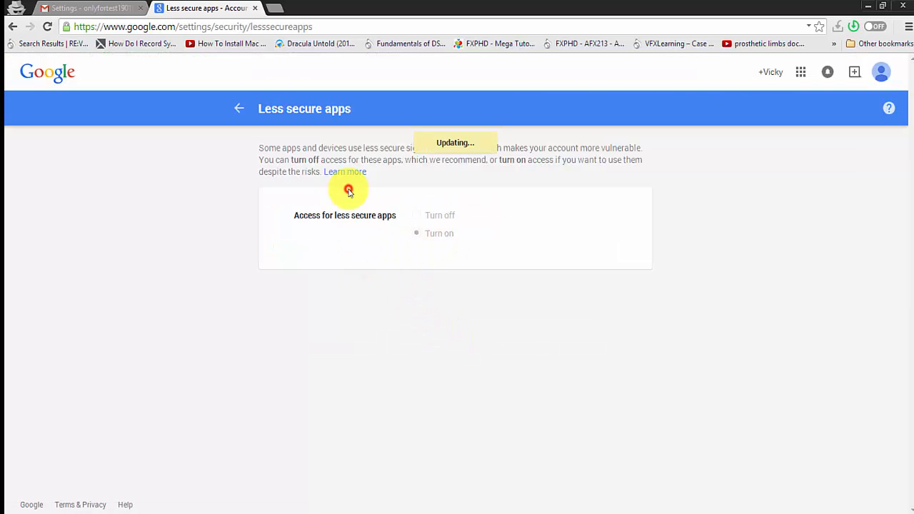
click(416, 233)
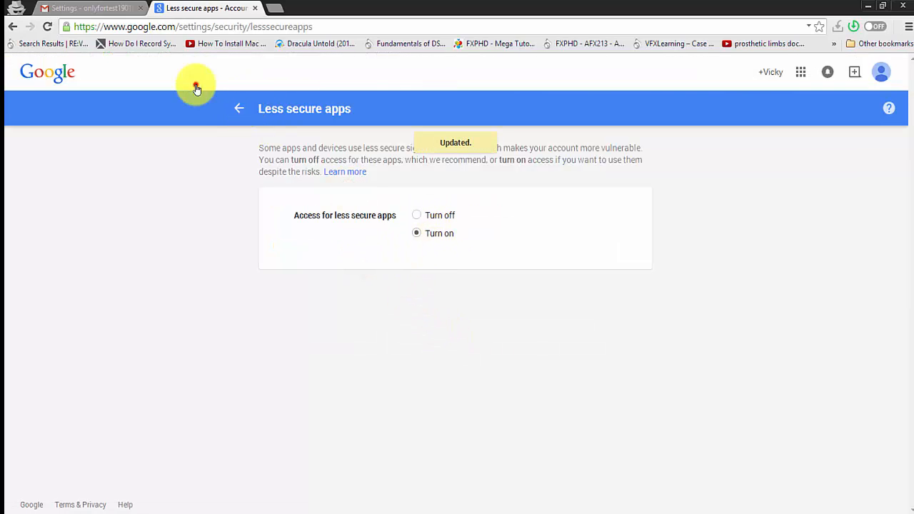
click(239, 108)
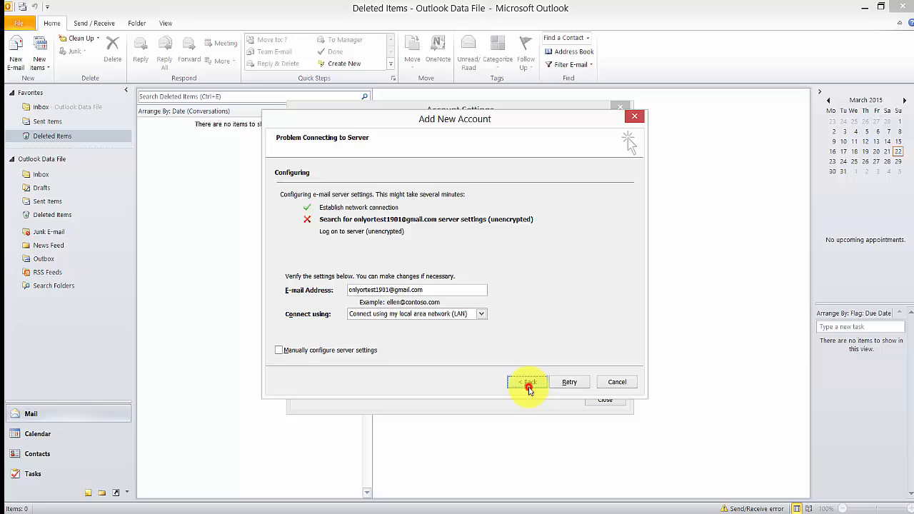
Retry auto setup after going back, then finish and close Account Settings
click(527, 382)
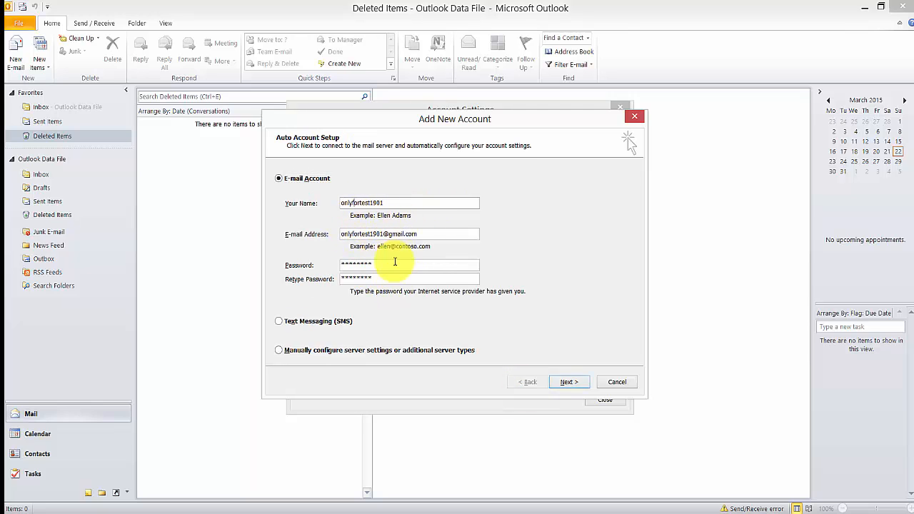
mouse_move(313, 285)
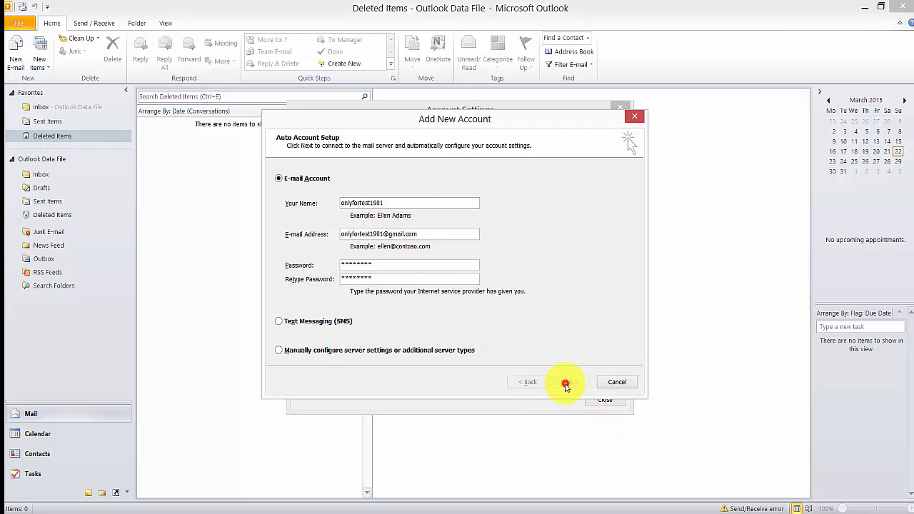
click(565, 382)
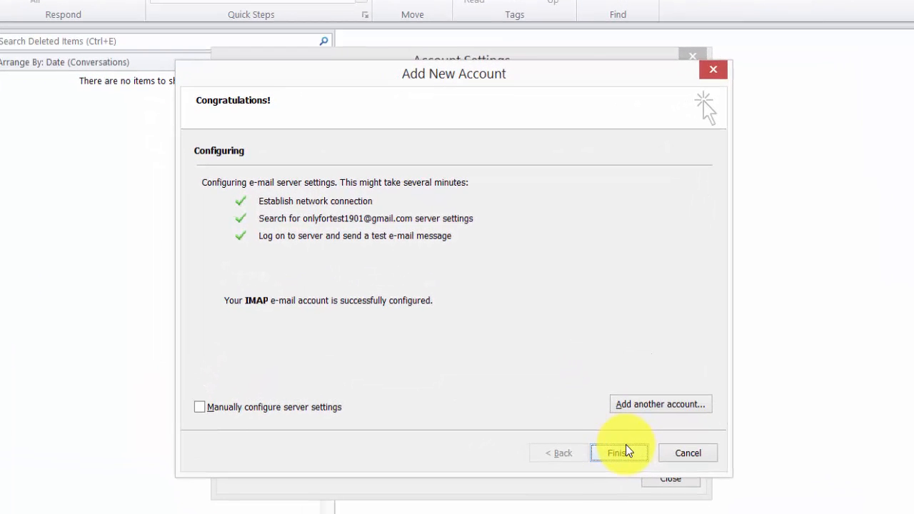
click(618, 453)
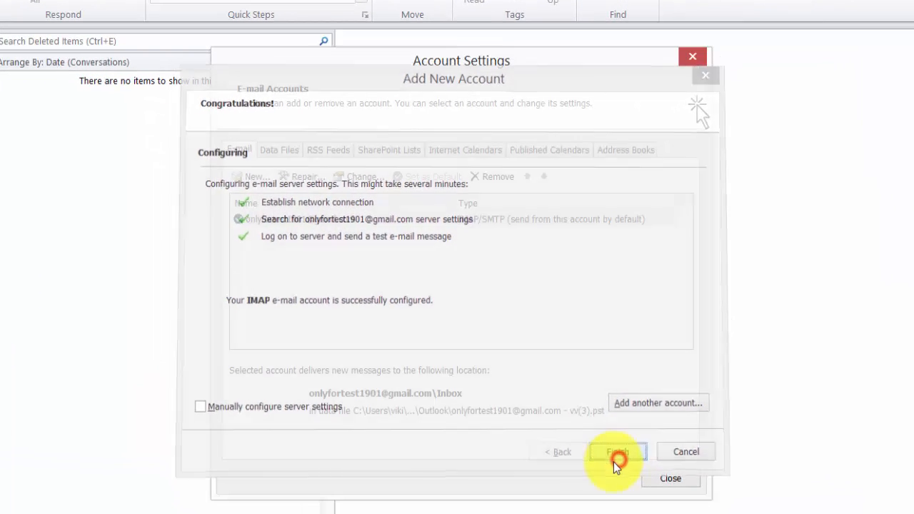
click(616, 451)
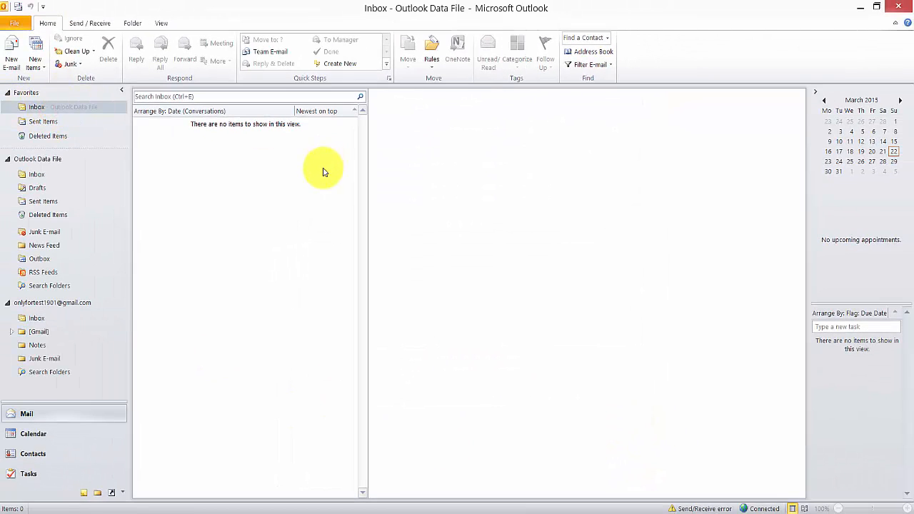
mouse_move(89, 23)
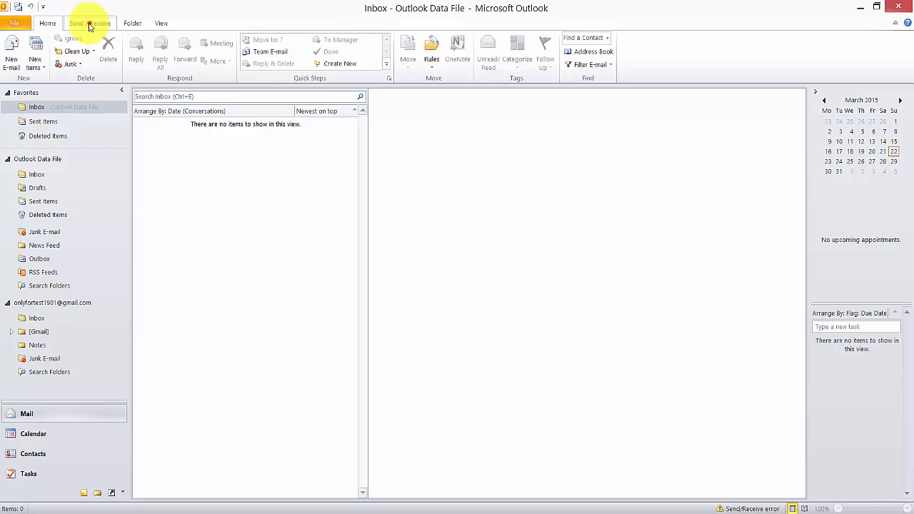
Run Send All from Send / Receive and open the Gmail account's Inbox
click(89, 23)
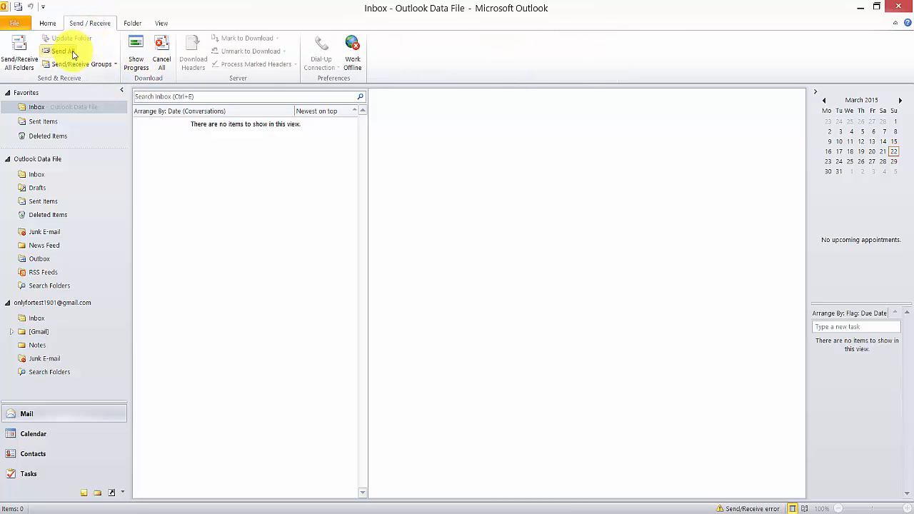
click(63, 50)
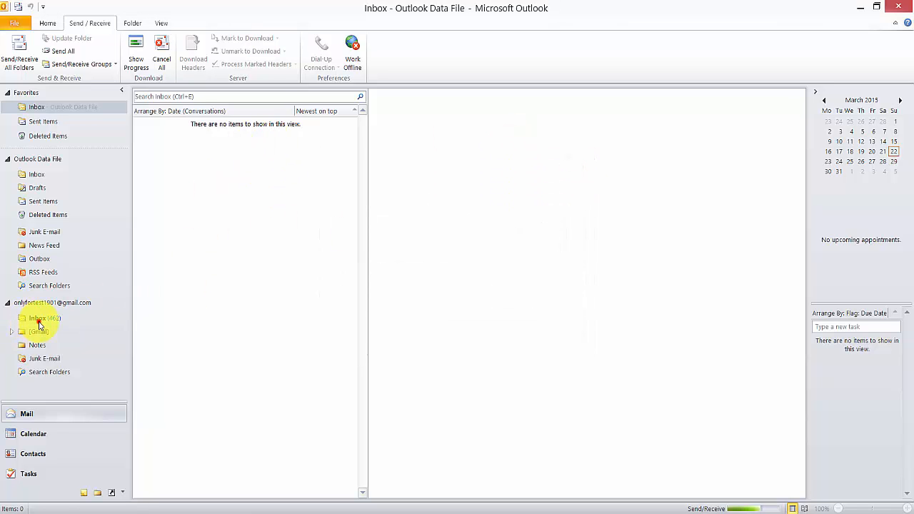
click(37, 318)
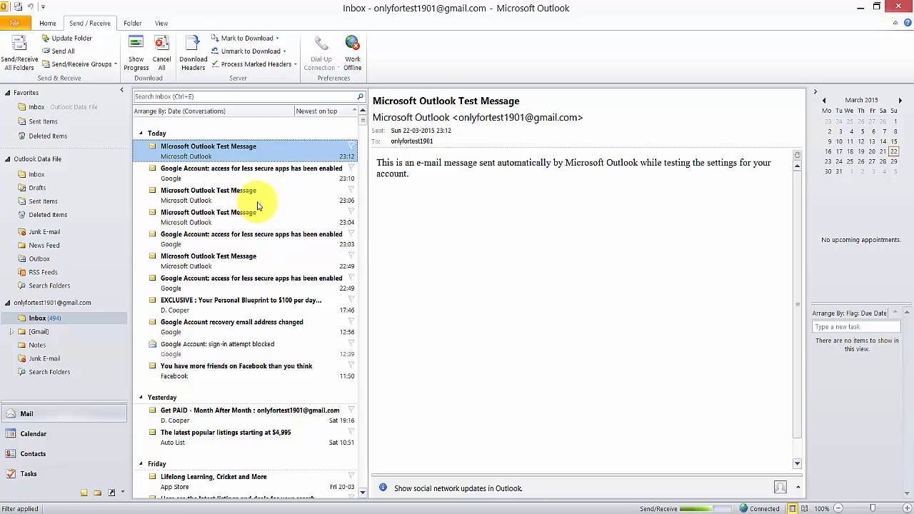
mouse_move(278, 205)
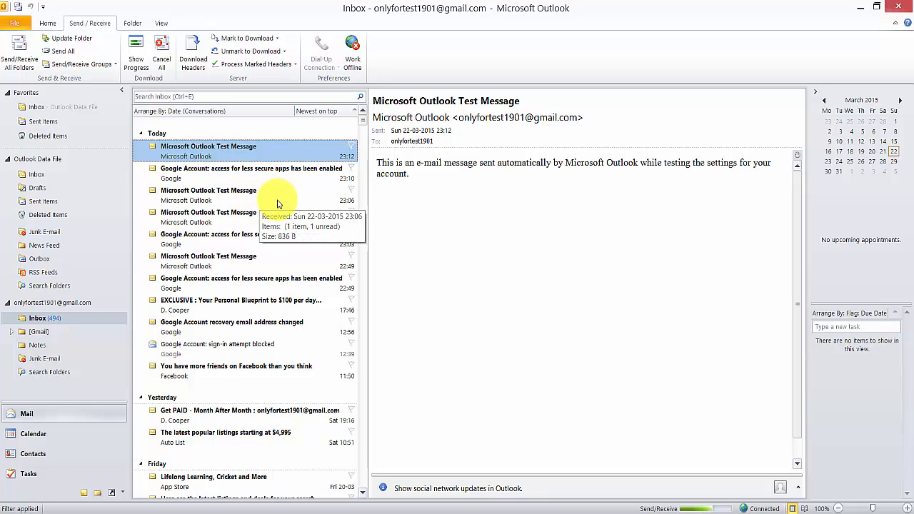
mouse_move(278, 204)
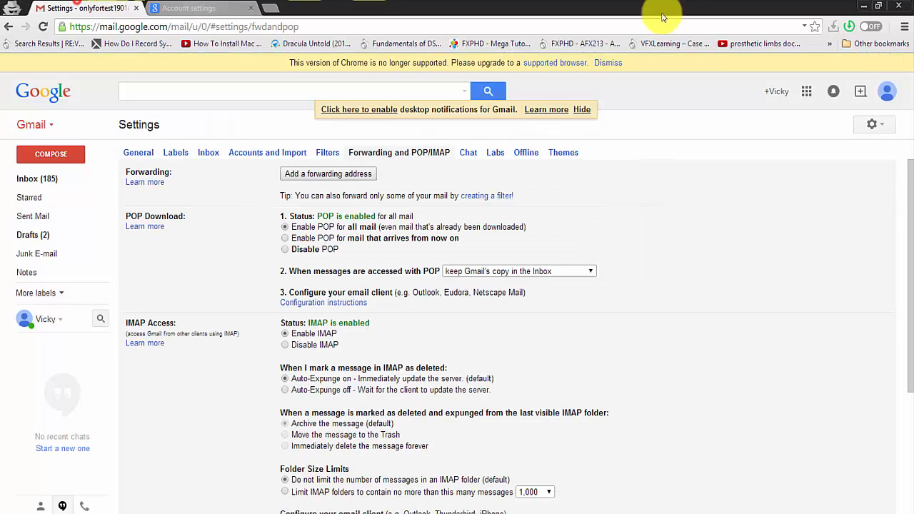
Reopen Google Account settings and confirm less secure apps access is on
click(888, 92)
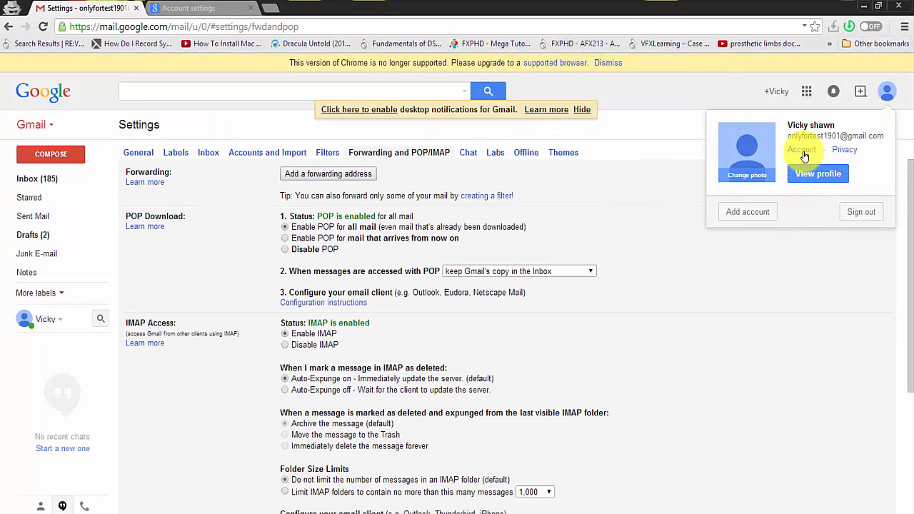
click(801, 149)
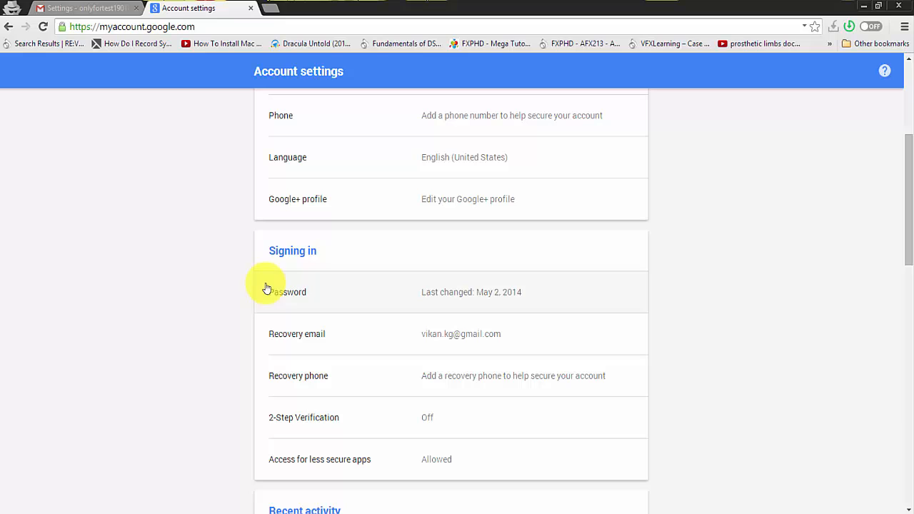
mouse_move(332, 464)
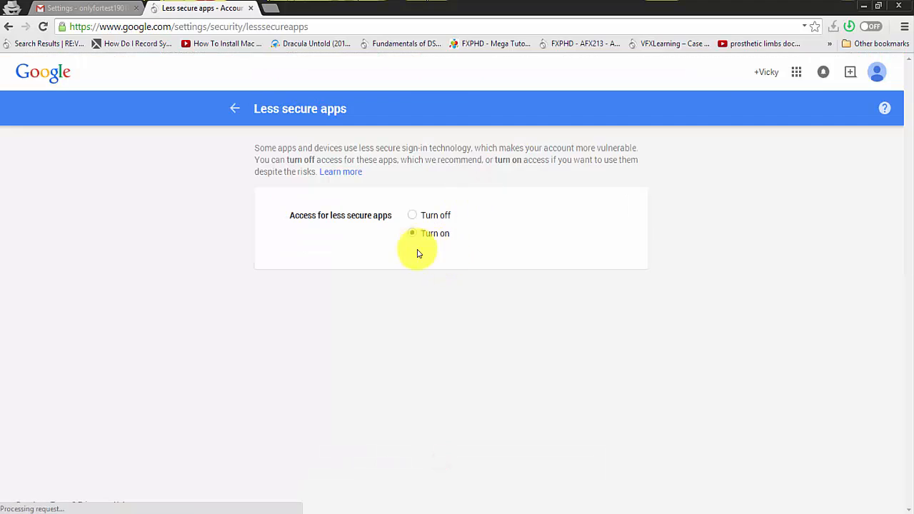
click(412, 233)
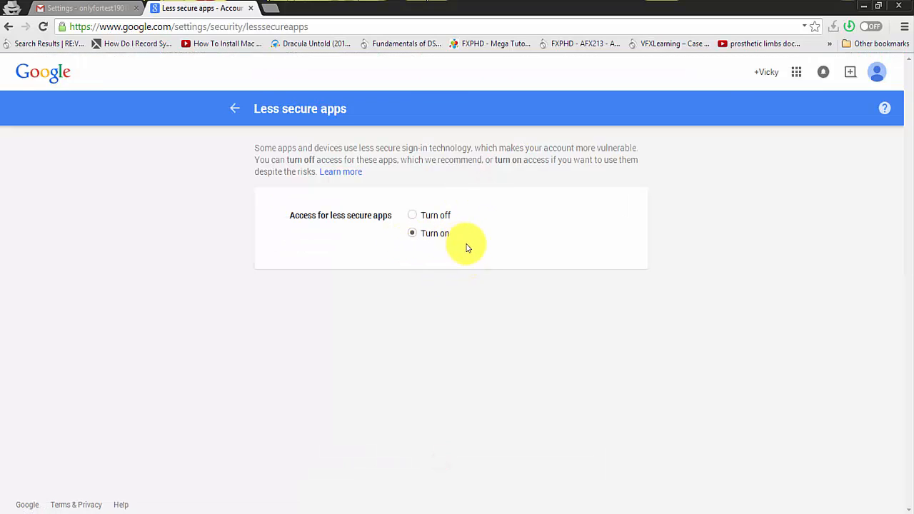